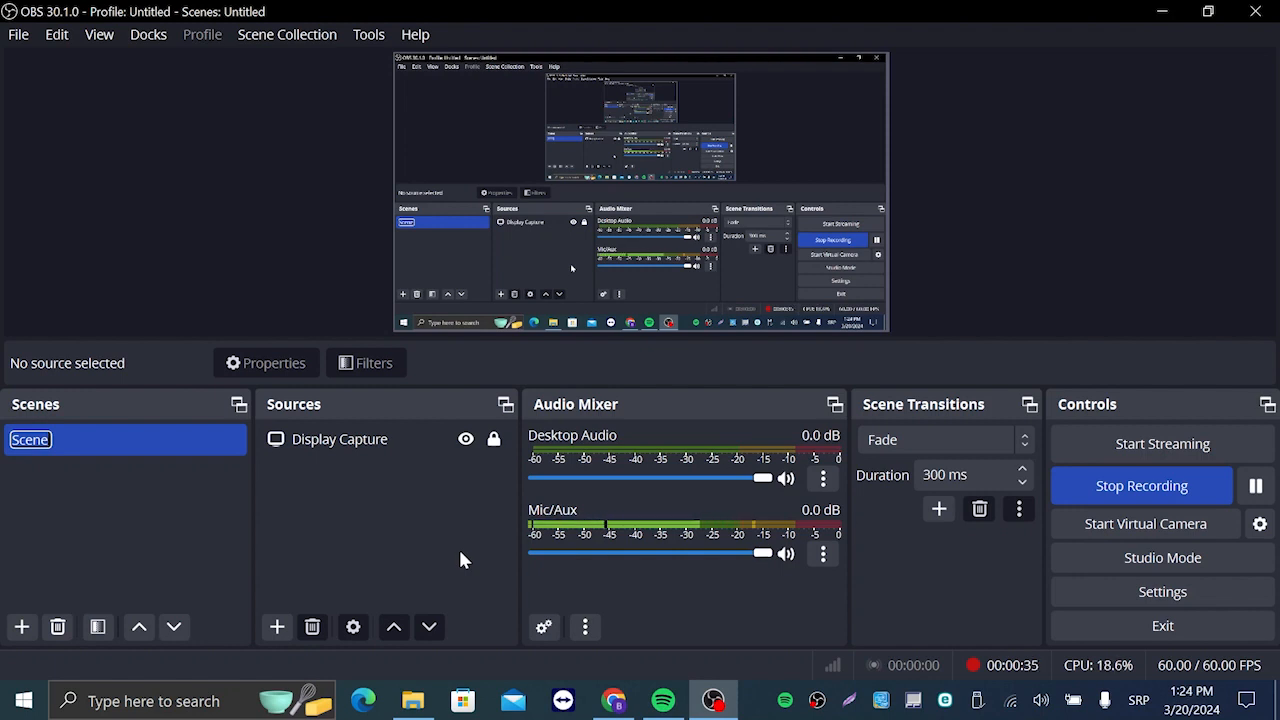
- Add an Application Audio Capture (BETA) source named Spotify from the Sources + list
left_click(340, 440)
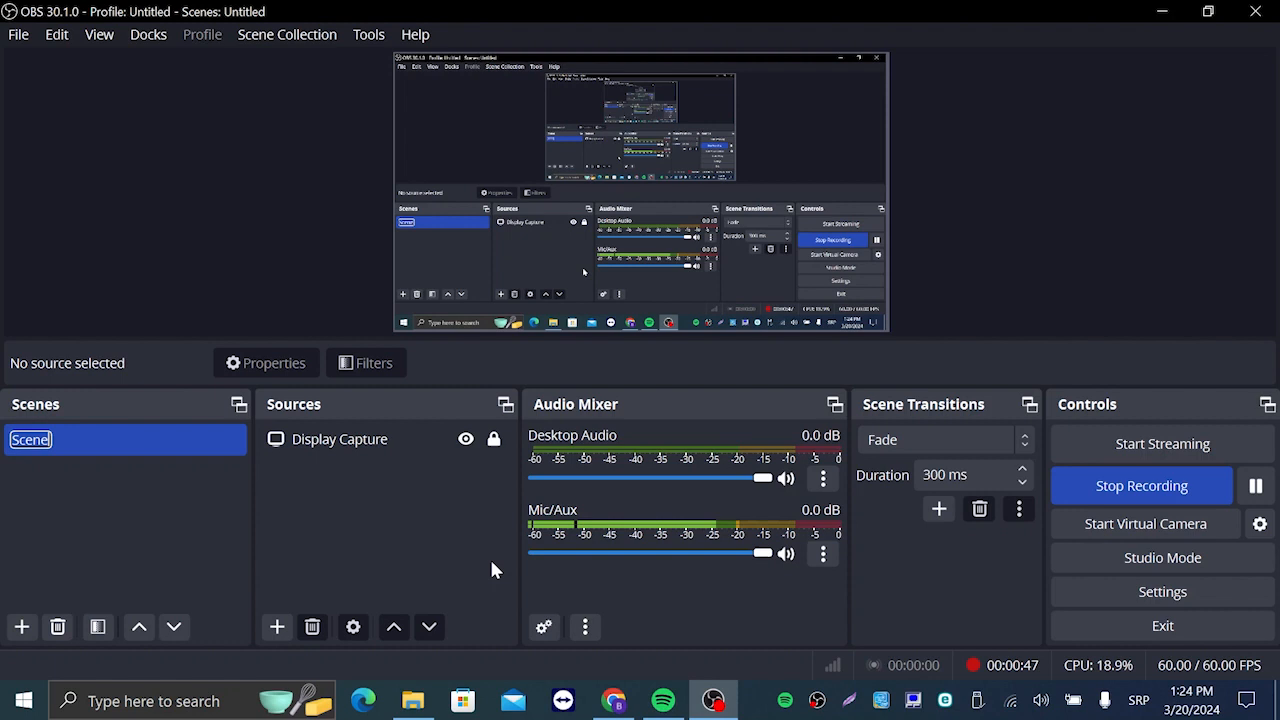
left_click(340, 440)
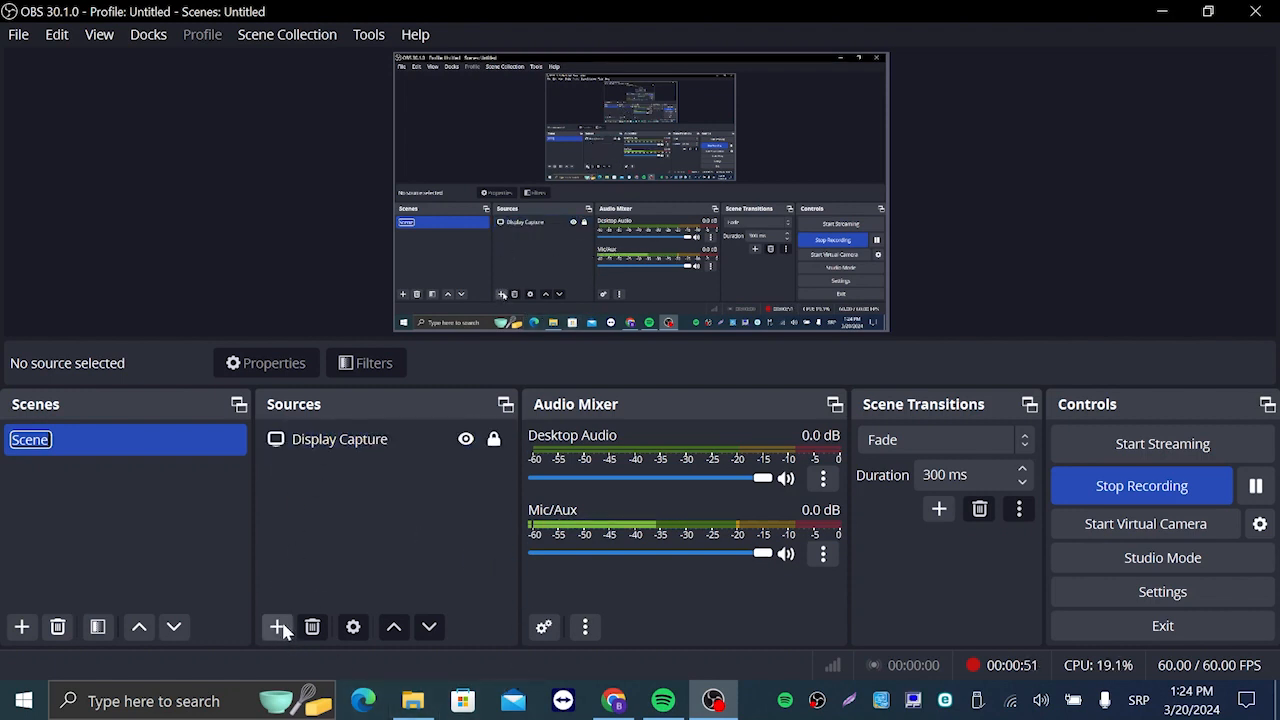
mouse_move(278, 628)
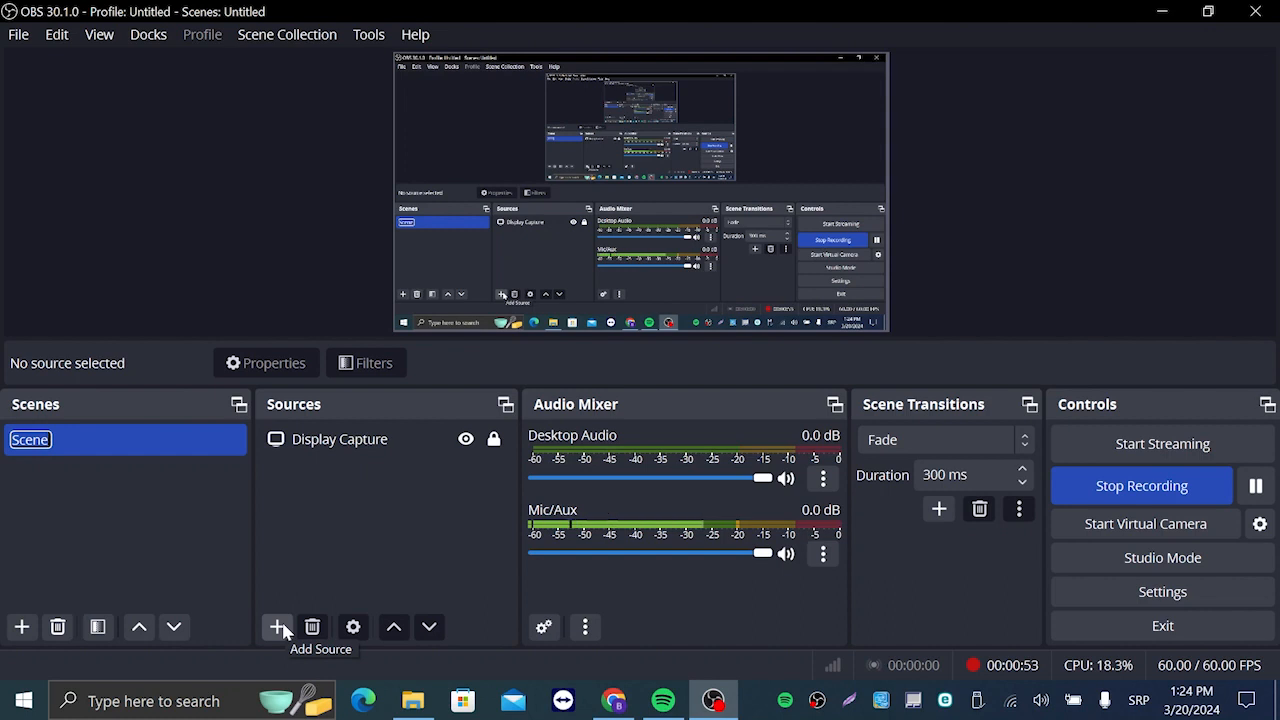
left_click(278, 626)
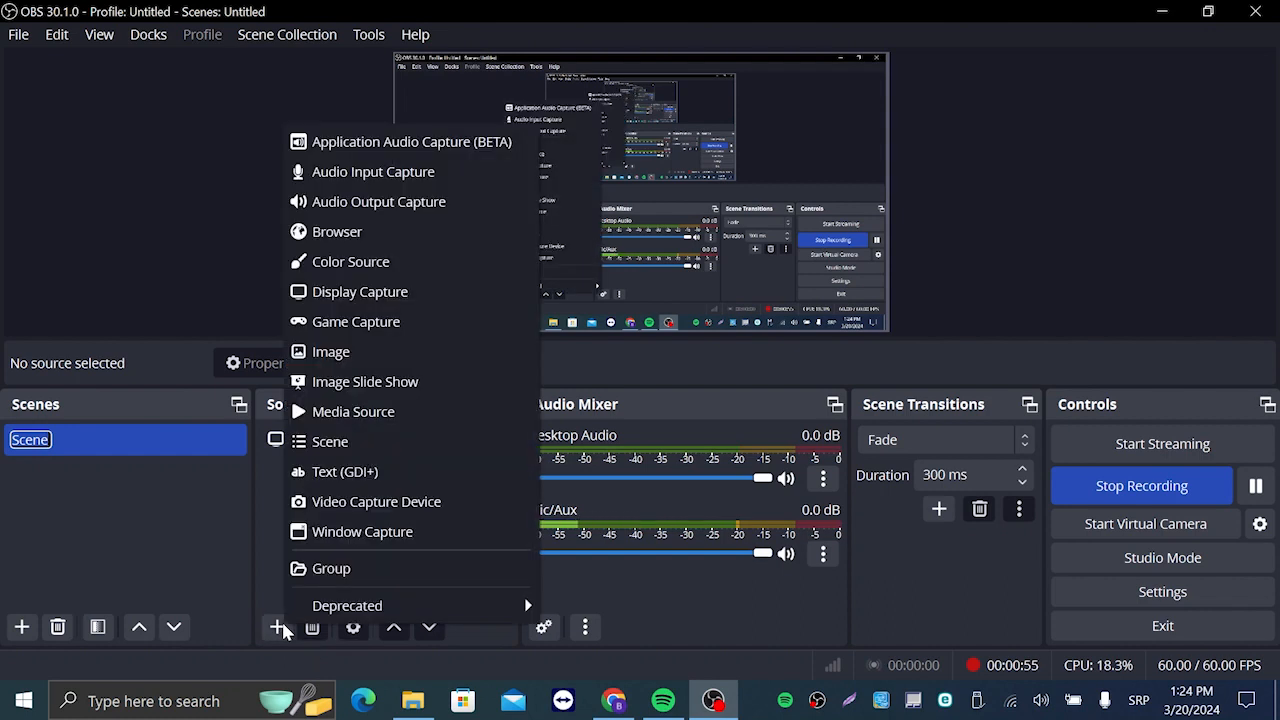
mouse_move(378, 178)
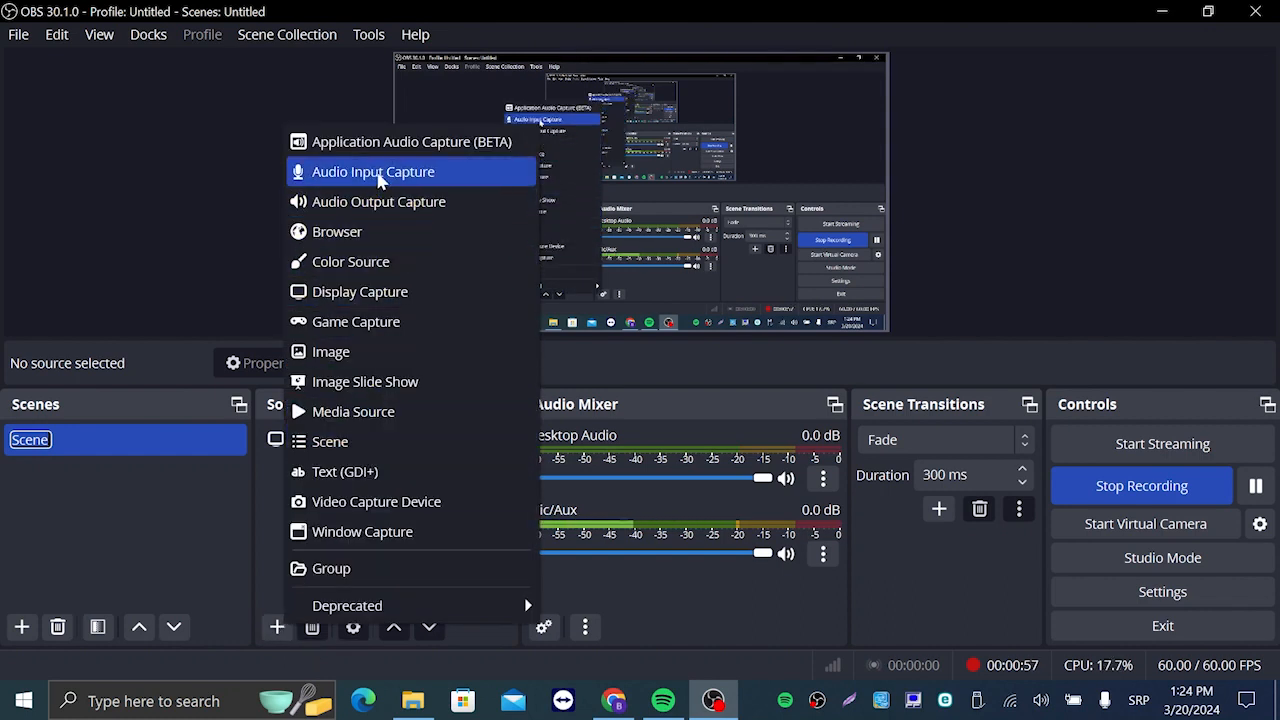
mouse_move(396, 158)
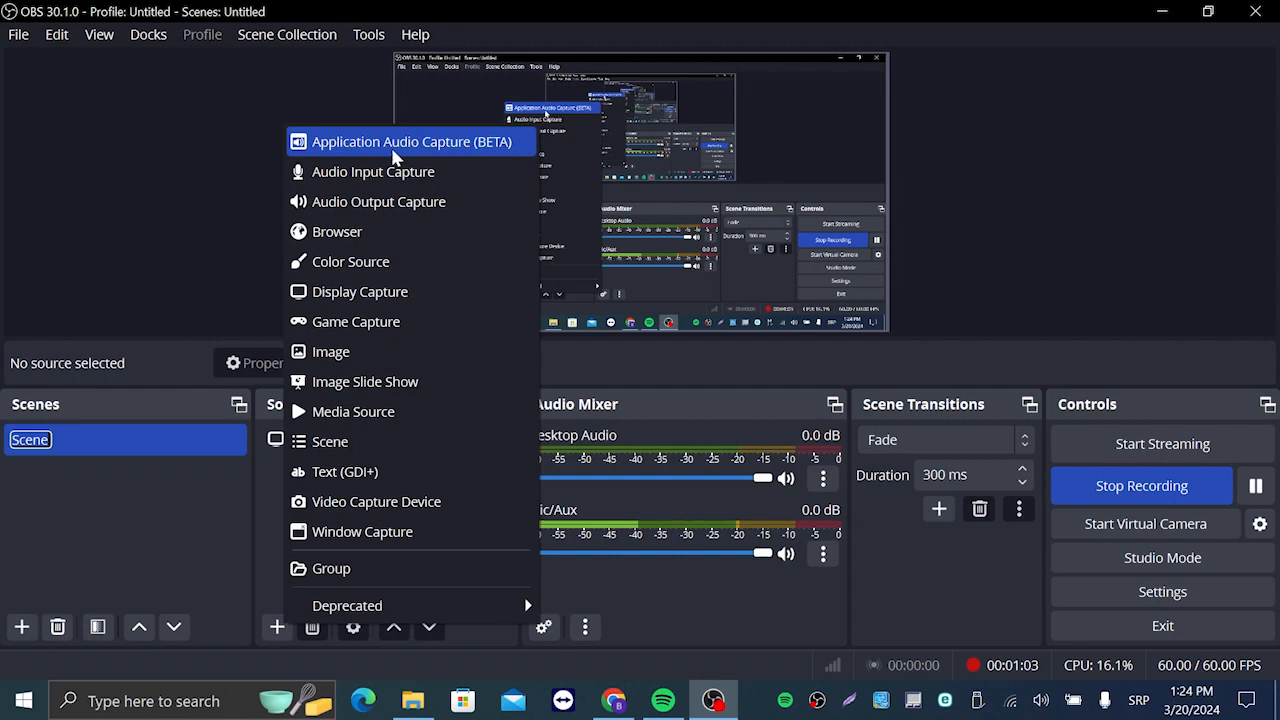
left_click(412, 140)
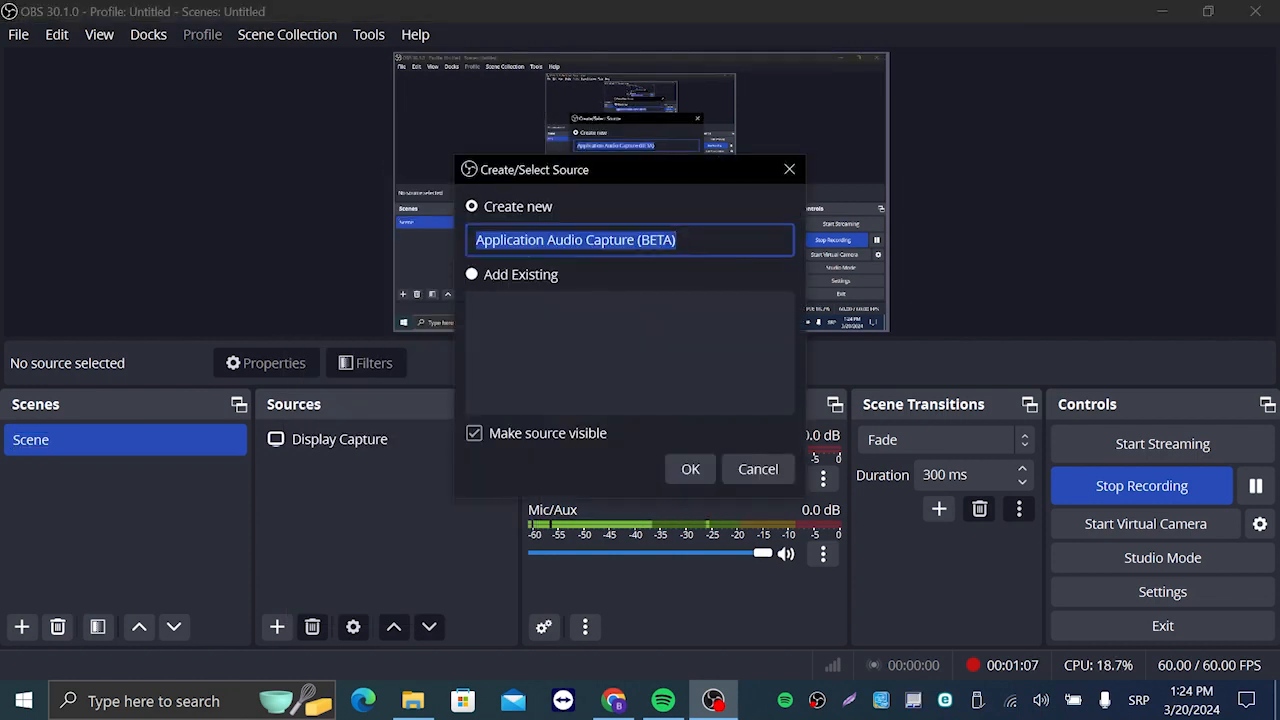
type("Spotif")
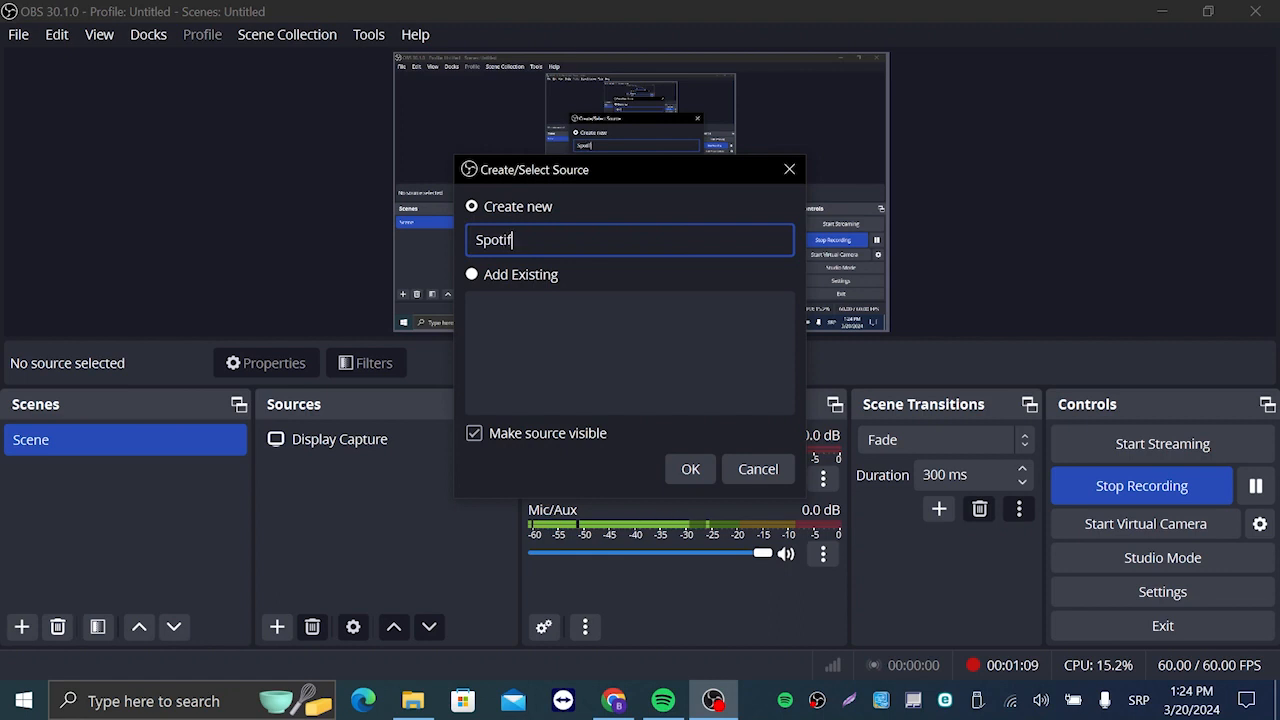
type("y")
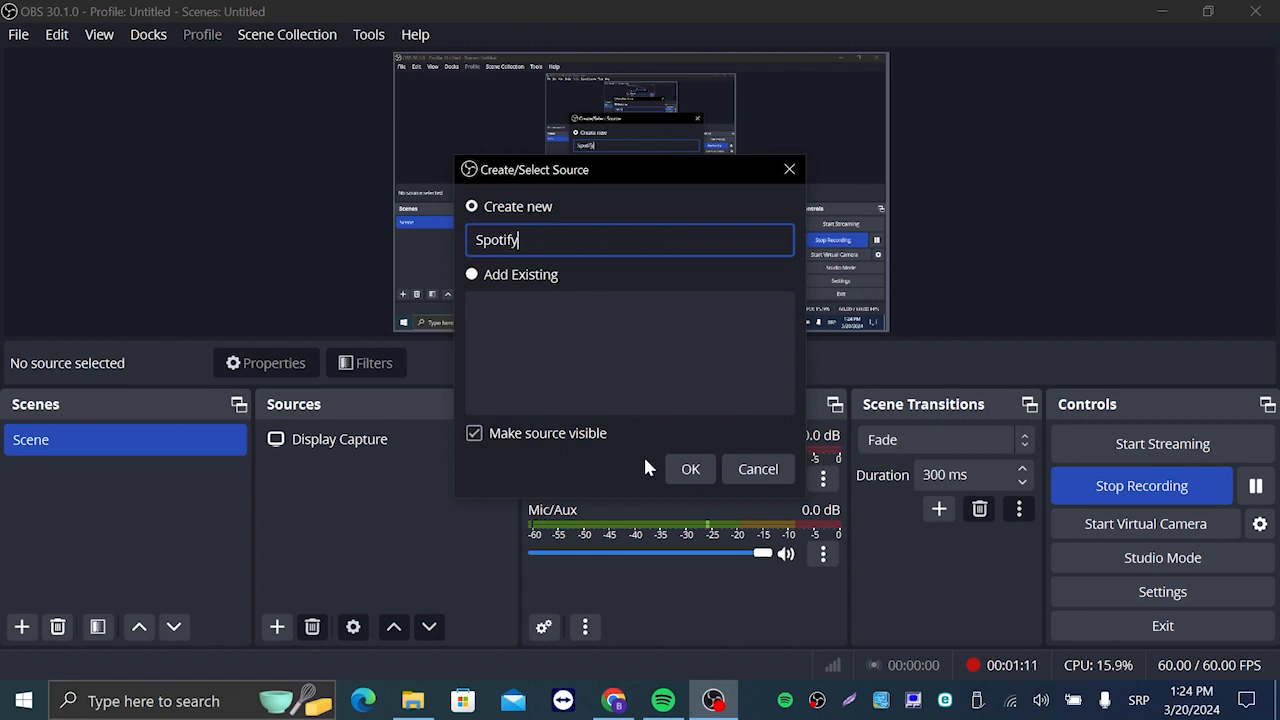
left_click(690, 468)
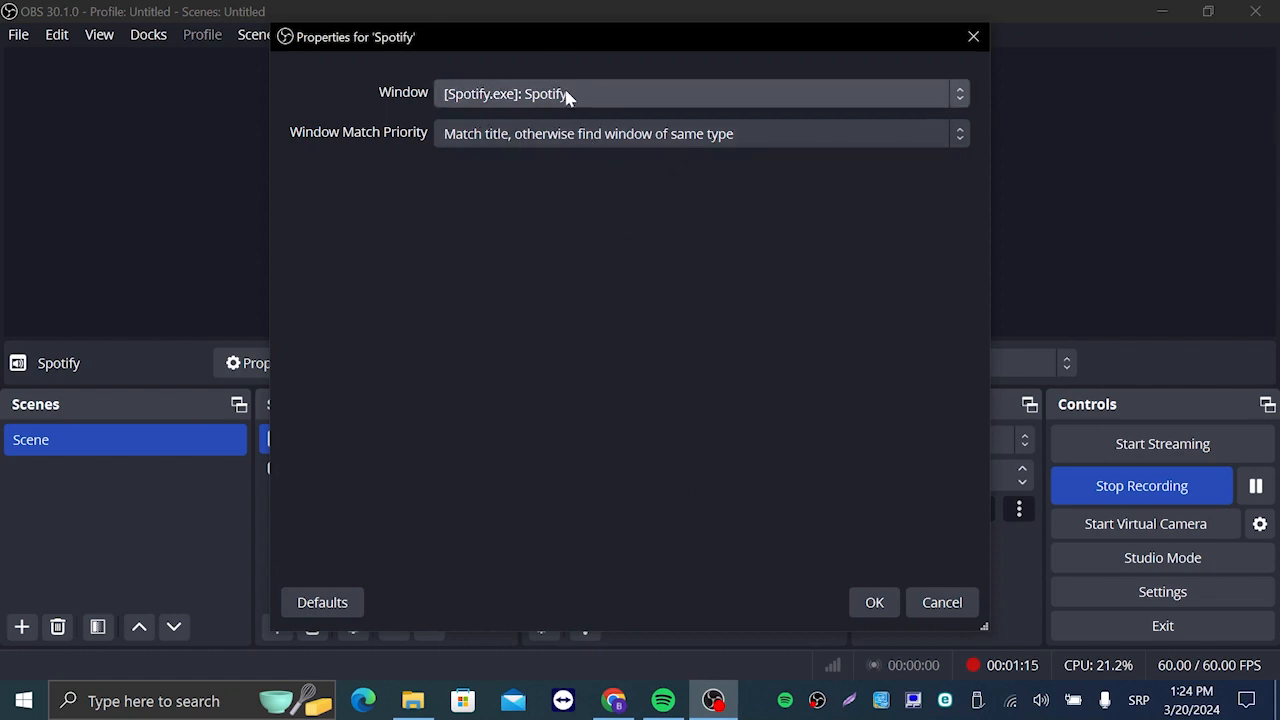
mouse_move(732, 128)
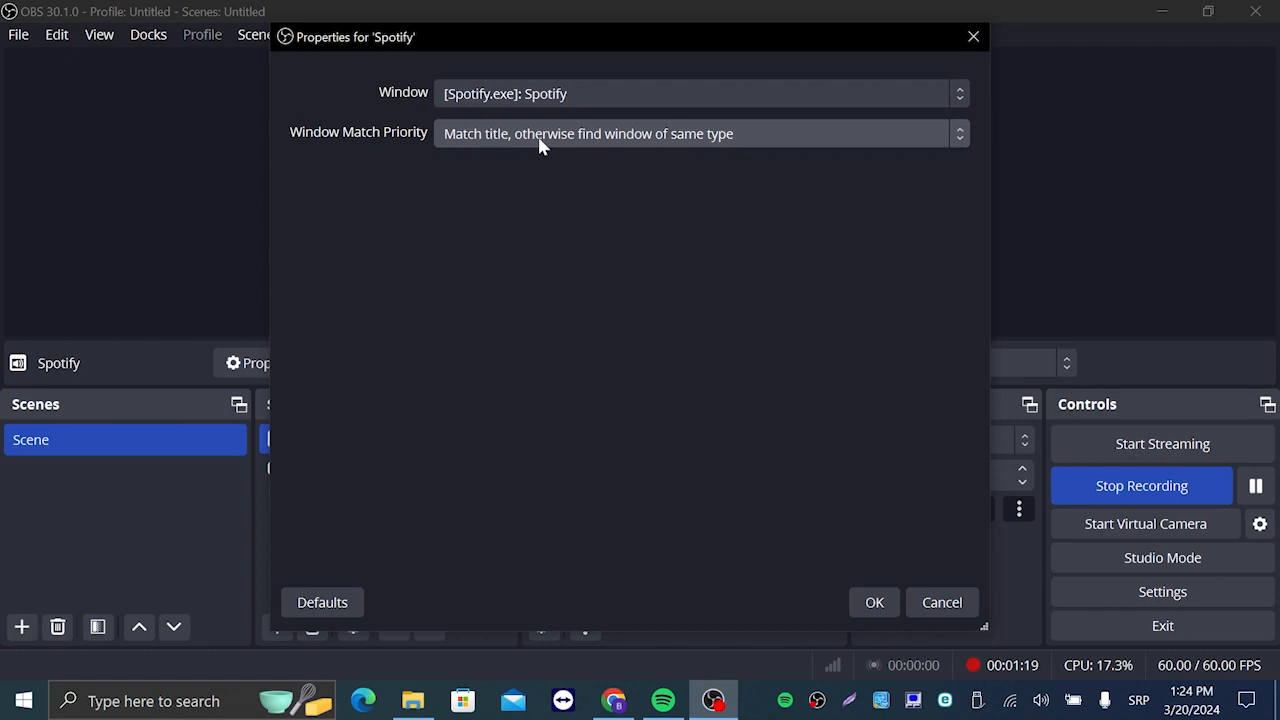
mouse_move(612, 240)
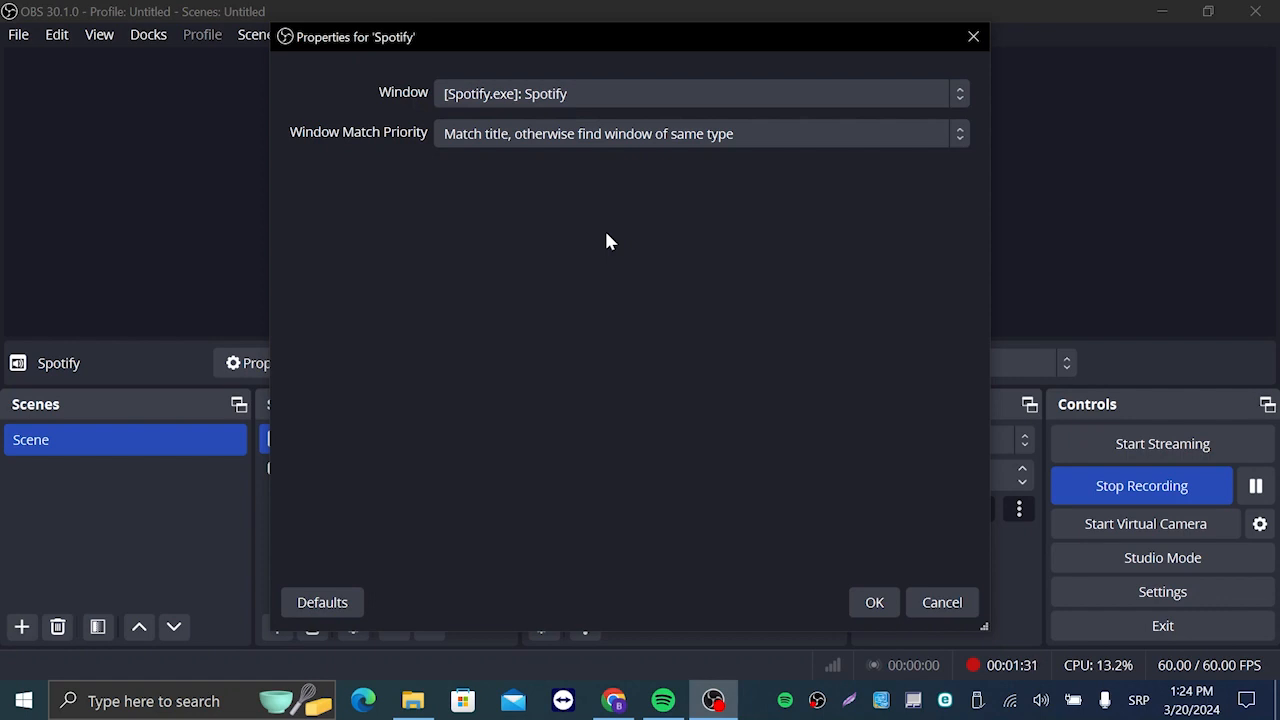
mouse_move(610, 192)
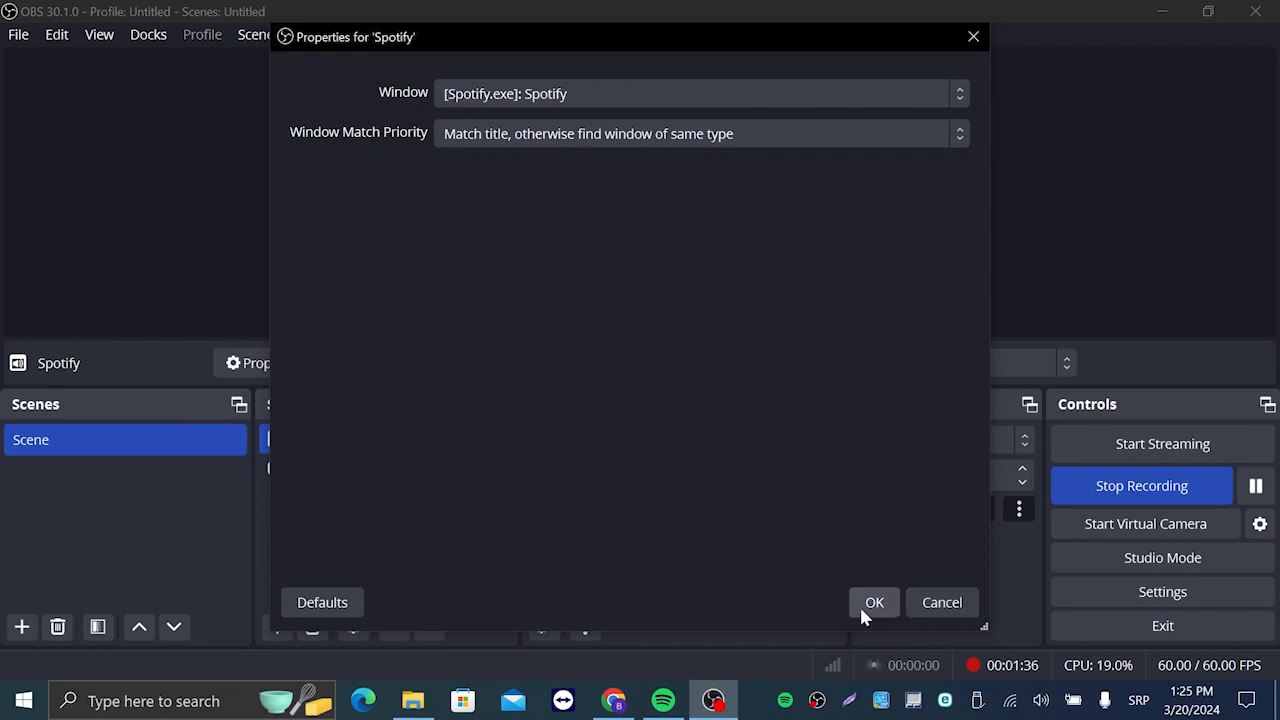
- Confirm the Spotify capture, lower its mixer volume to about -34 dB and restore it to 0.0 dB
left_click(874, 602)
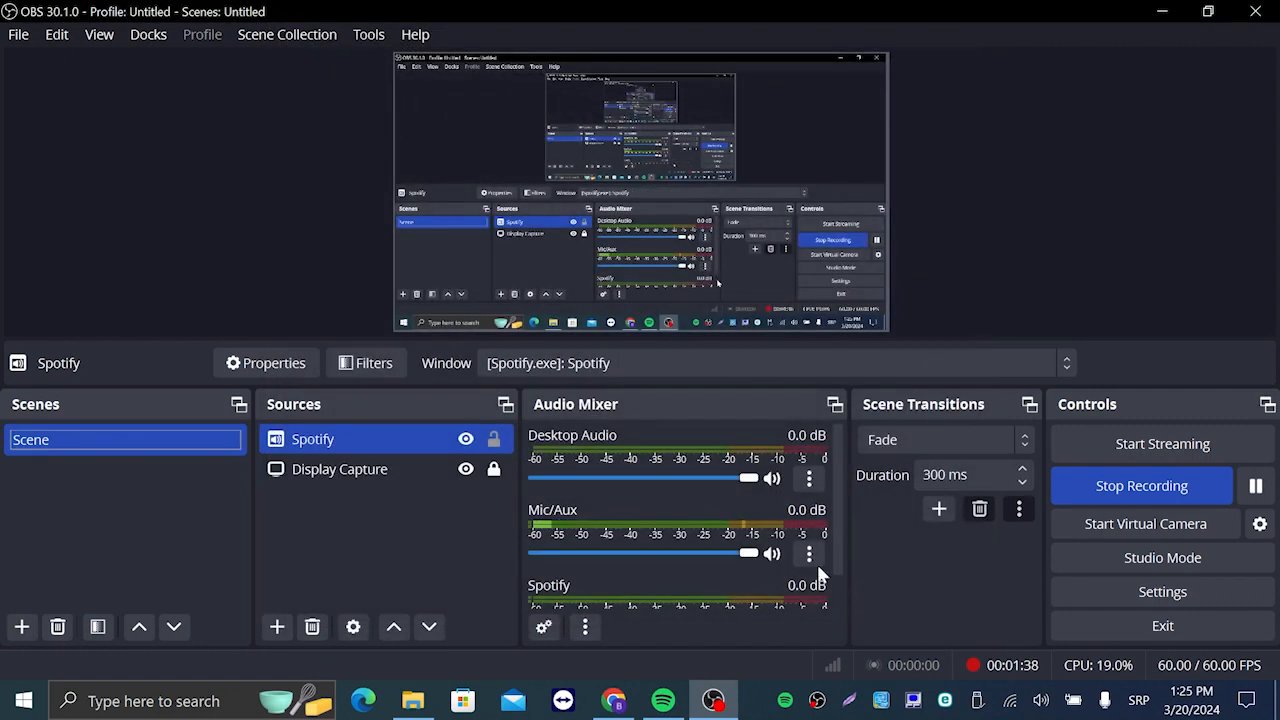
scroll("down", 3)
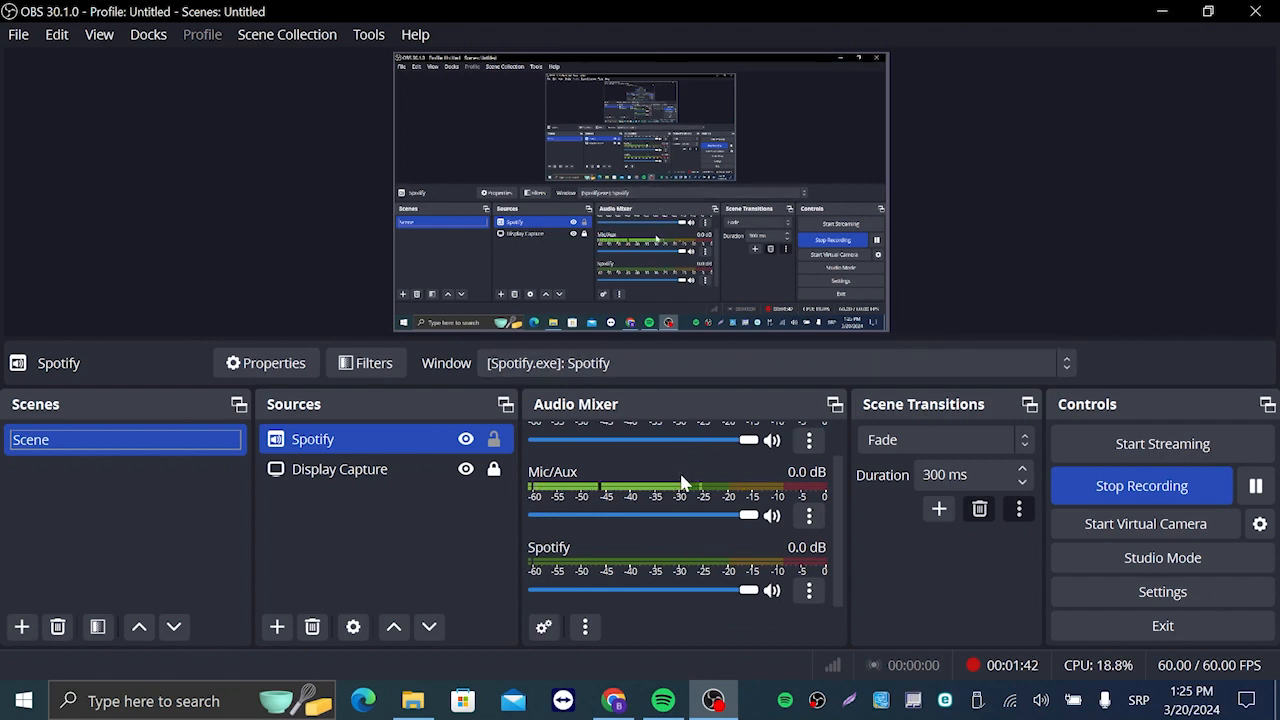
mouse_move(630, 522)
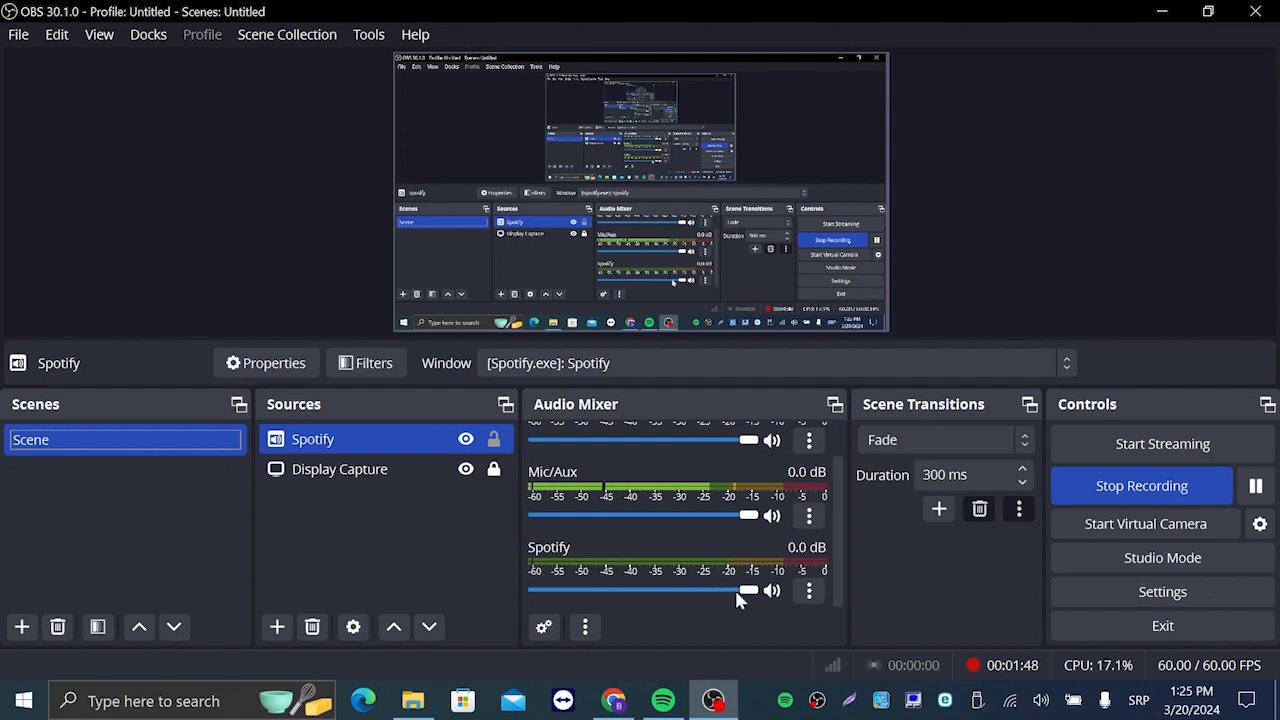
left_click_drag(748, 590, 708, 590)
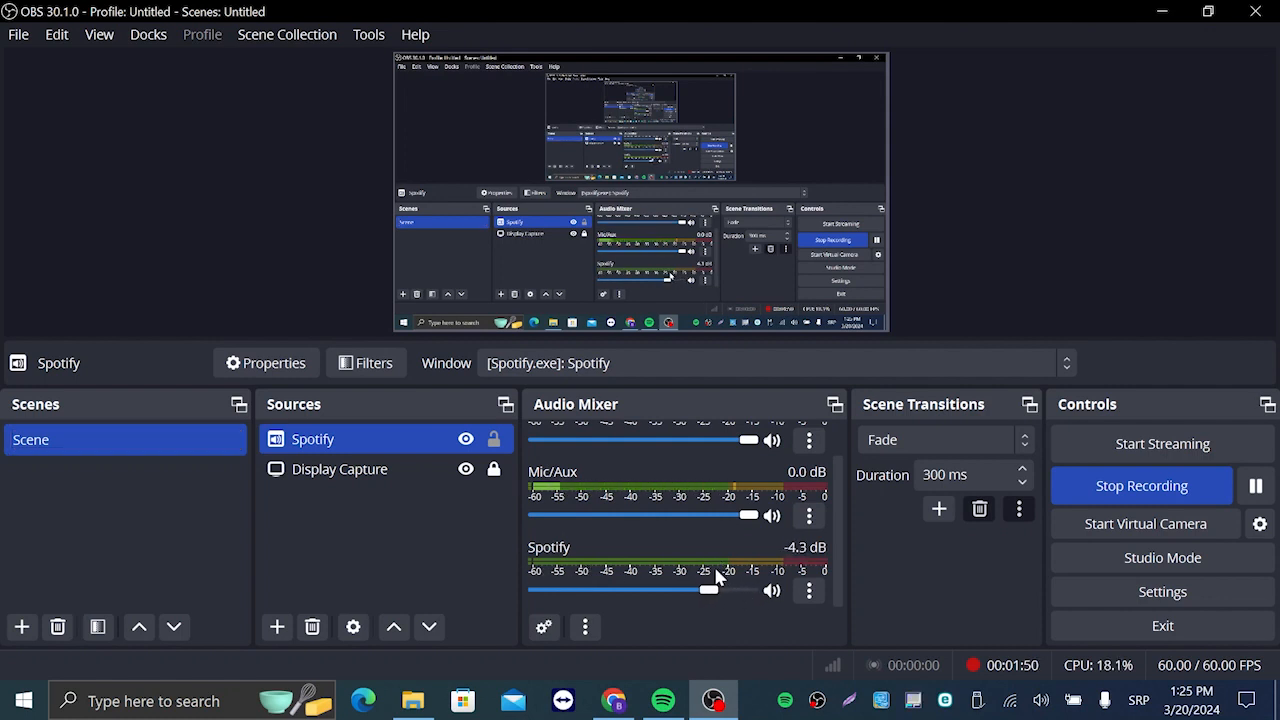
left_click_drag(710, 588, 624, 588)
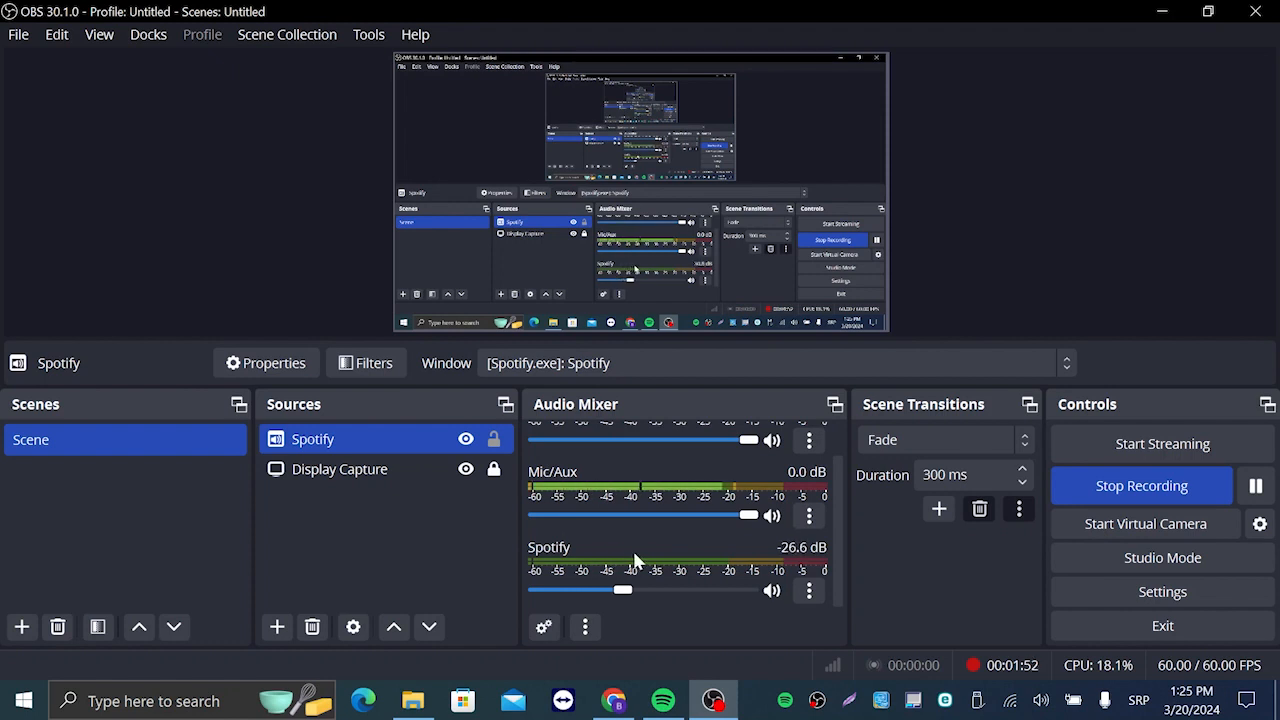
left_click_drag(624, 588, 610, 588)
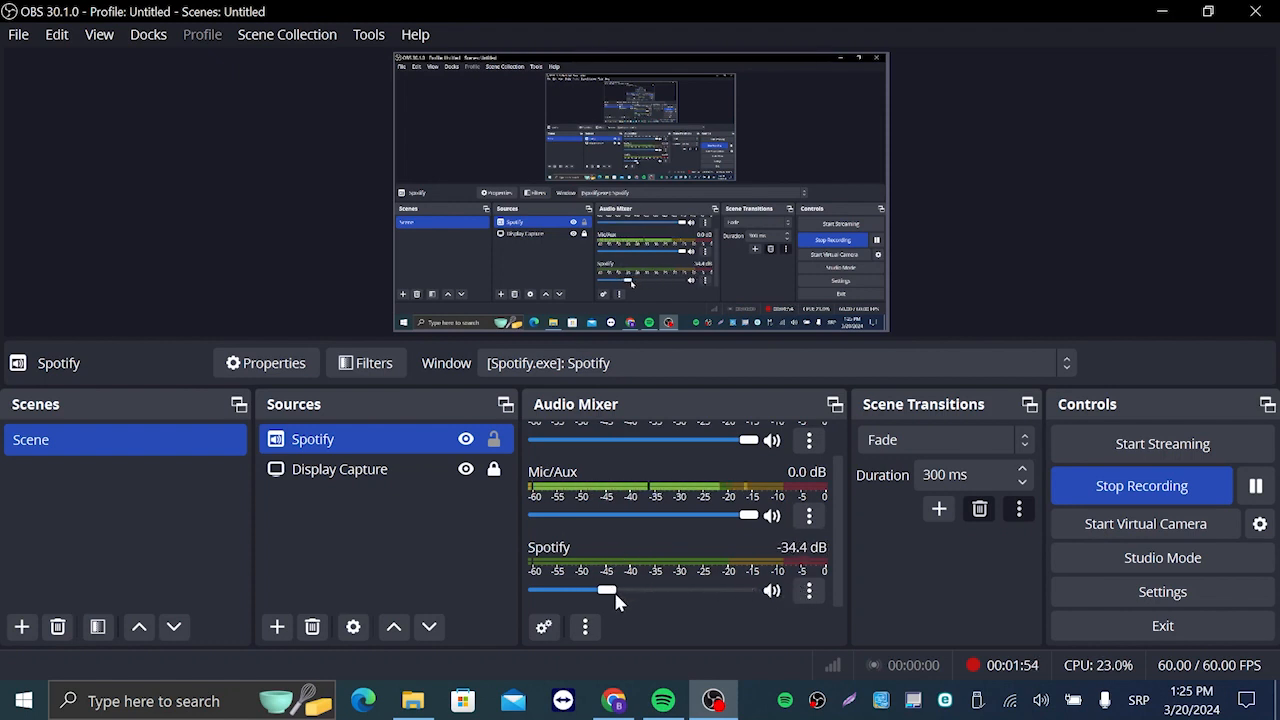
left_click_drag(608, 590, 748, 590)
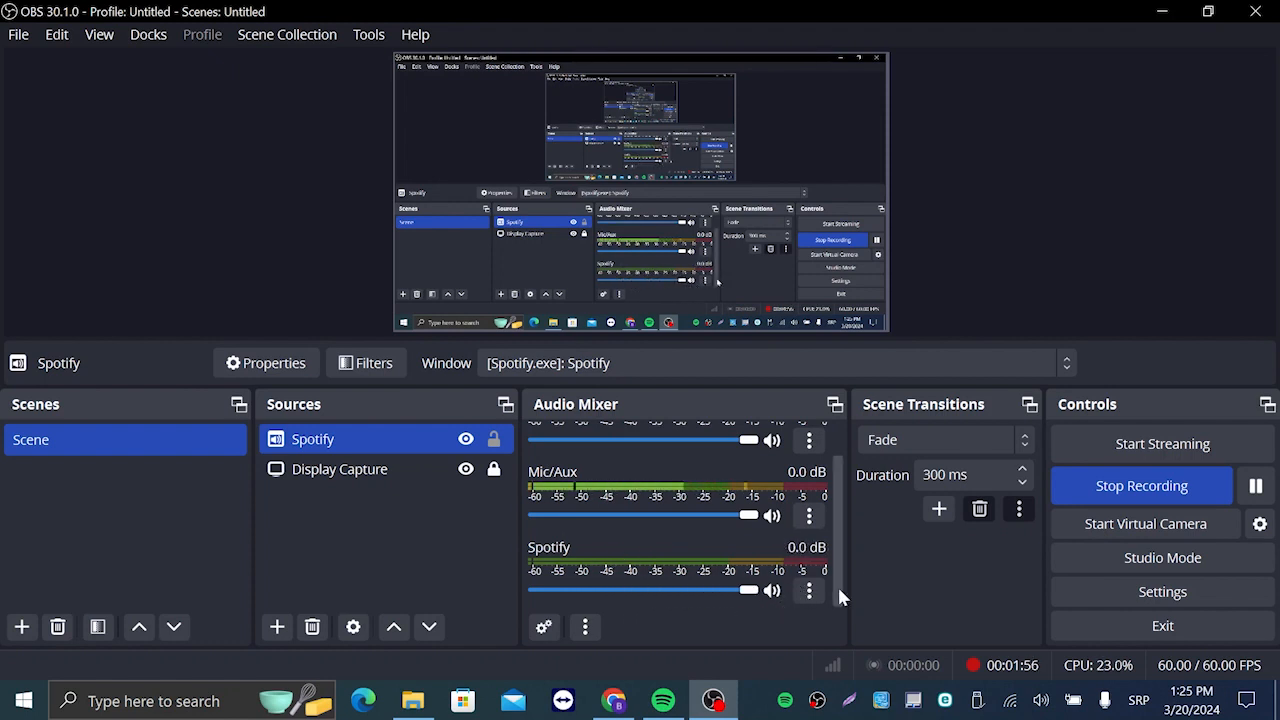
left_click(808, 592)
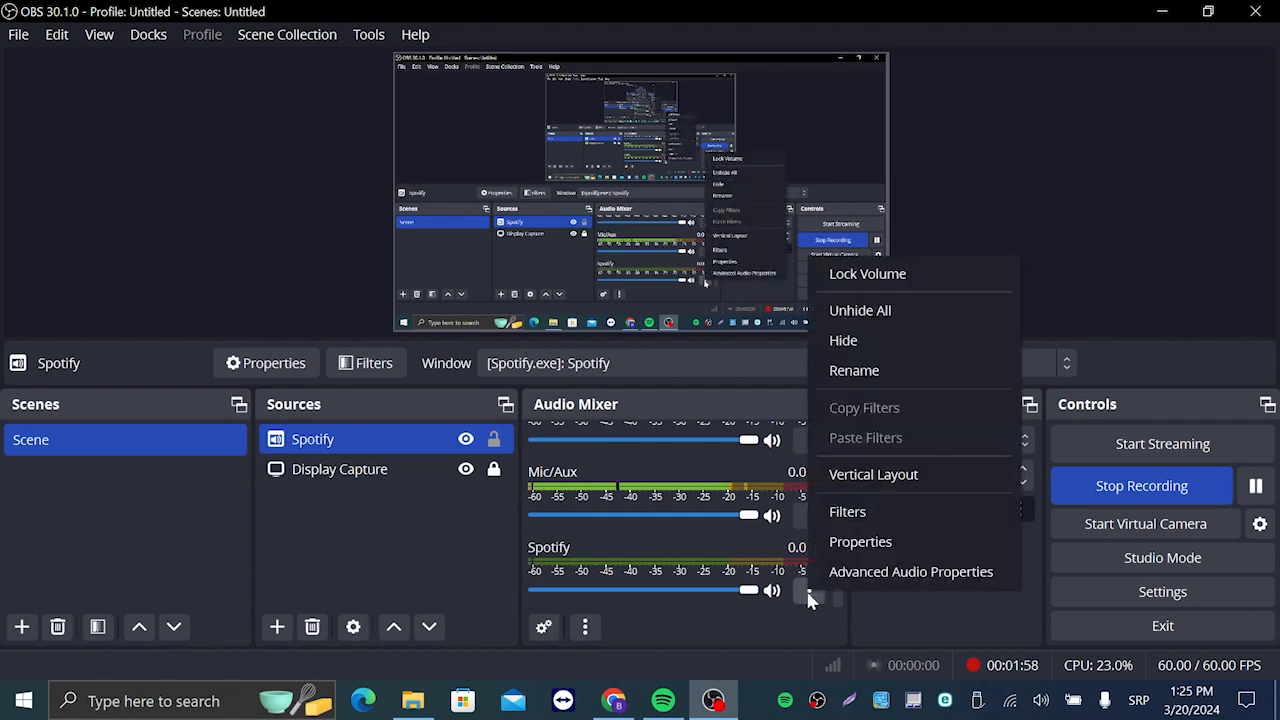
mouse_move(894, 324)
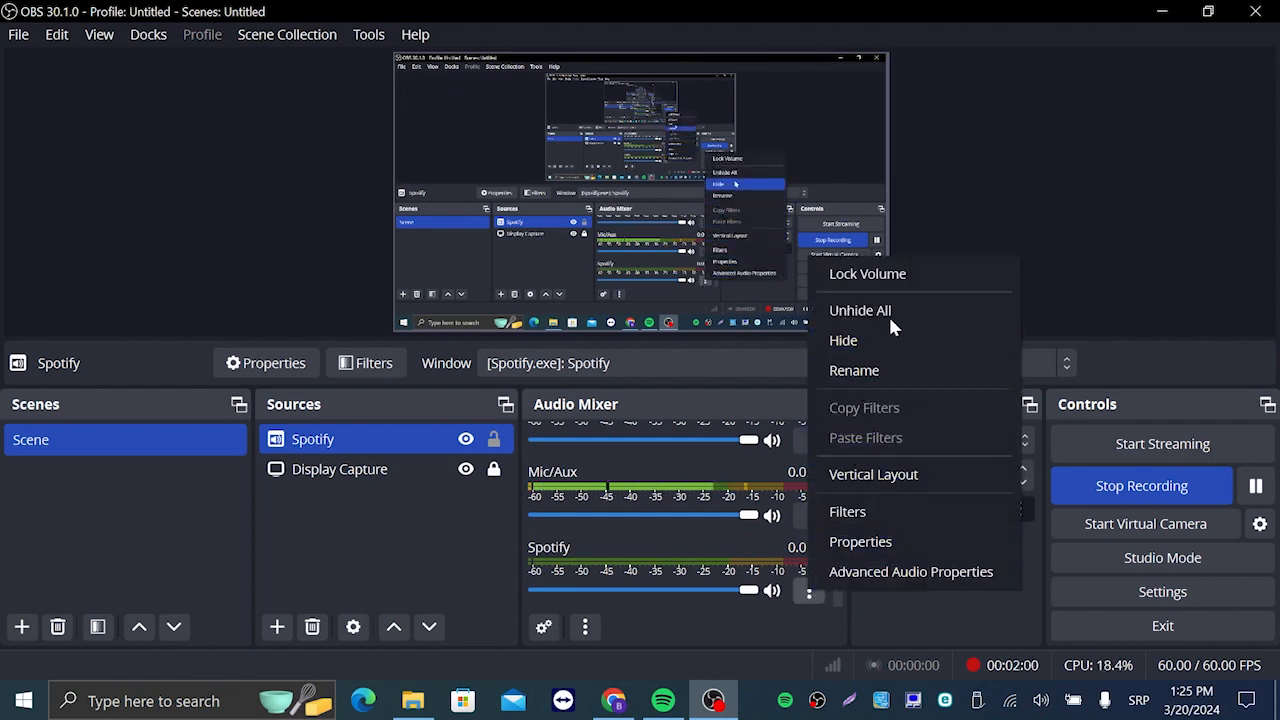
mouse_move(860, 540)
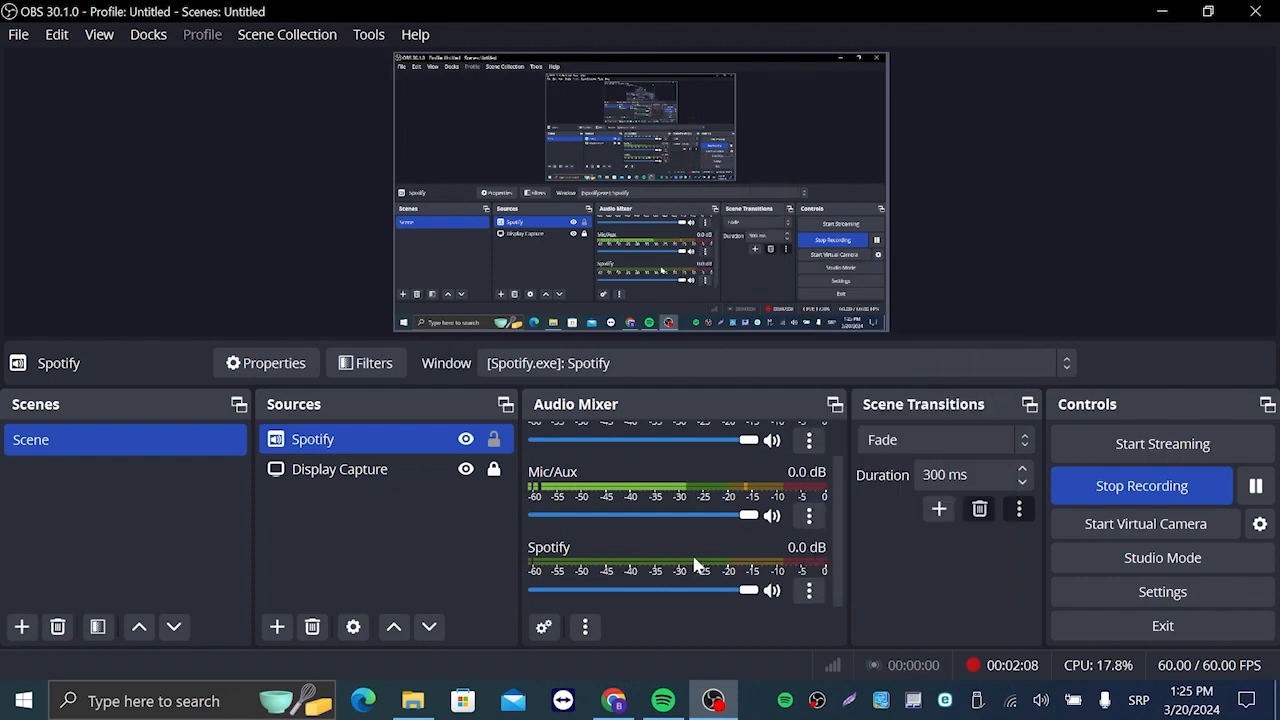
- Delete the Spotify source with the trash button and confirm its removal
left_click(340, 468)
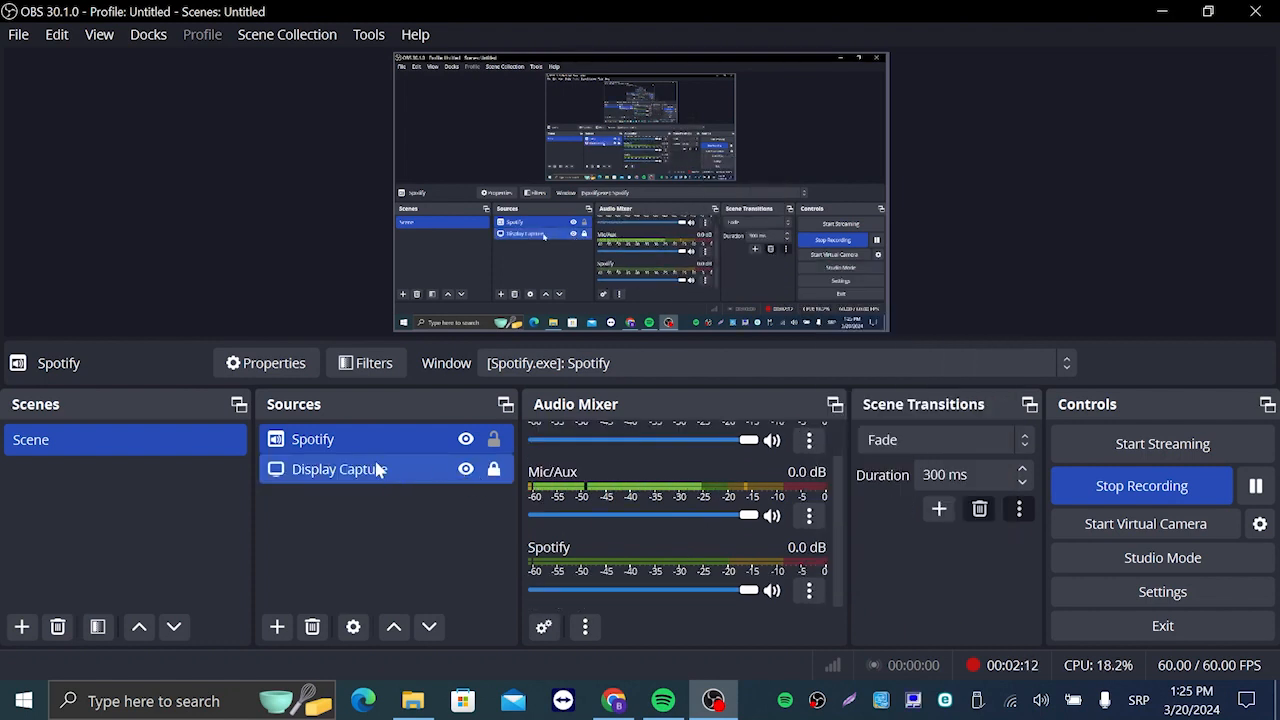
left_click(312, 440)
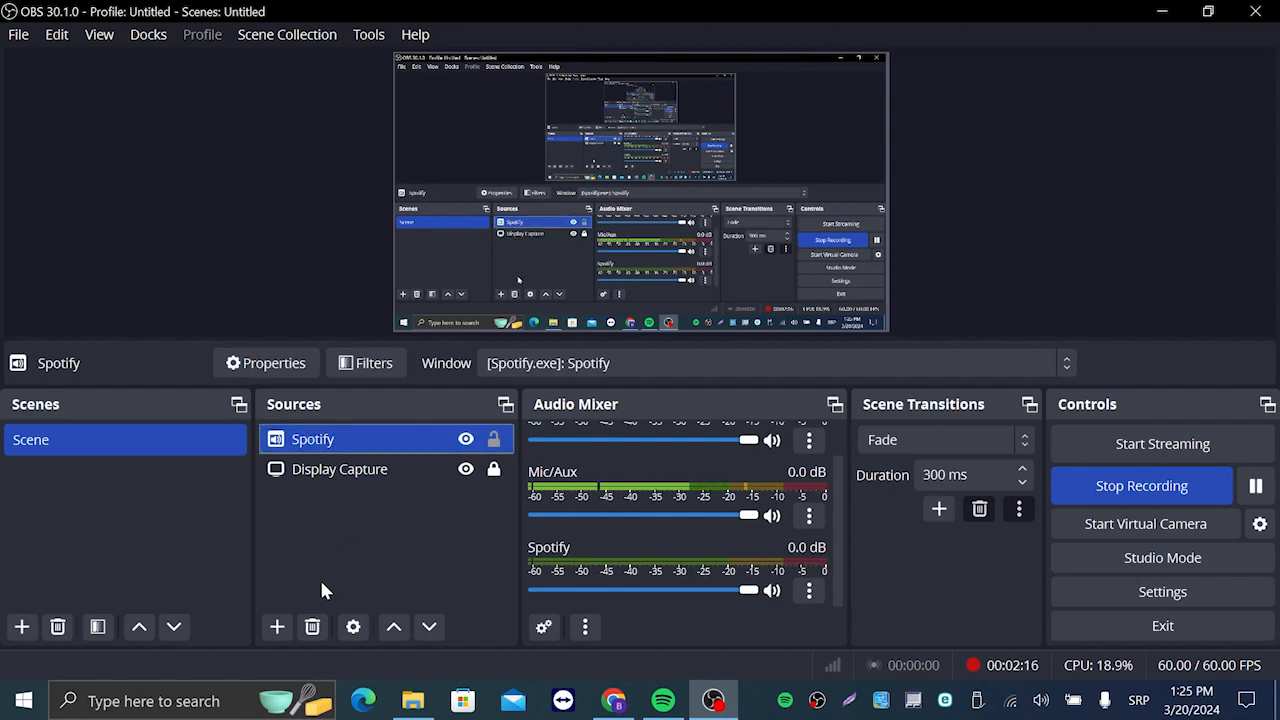
mouse_move(312, 626)
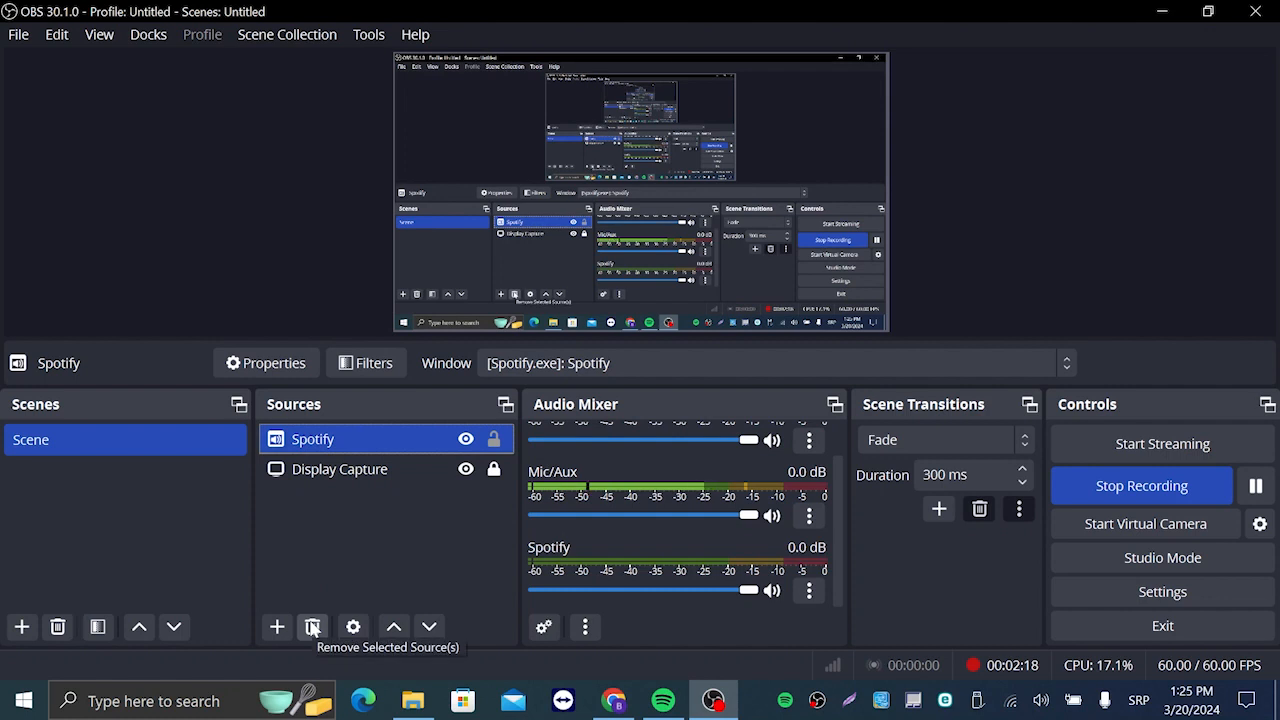
left_click(312, 628)
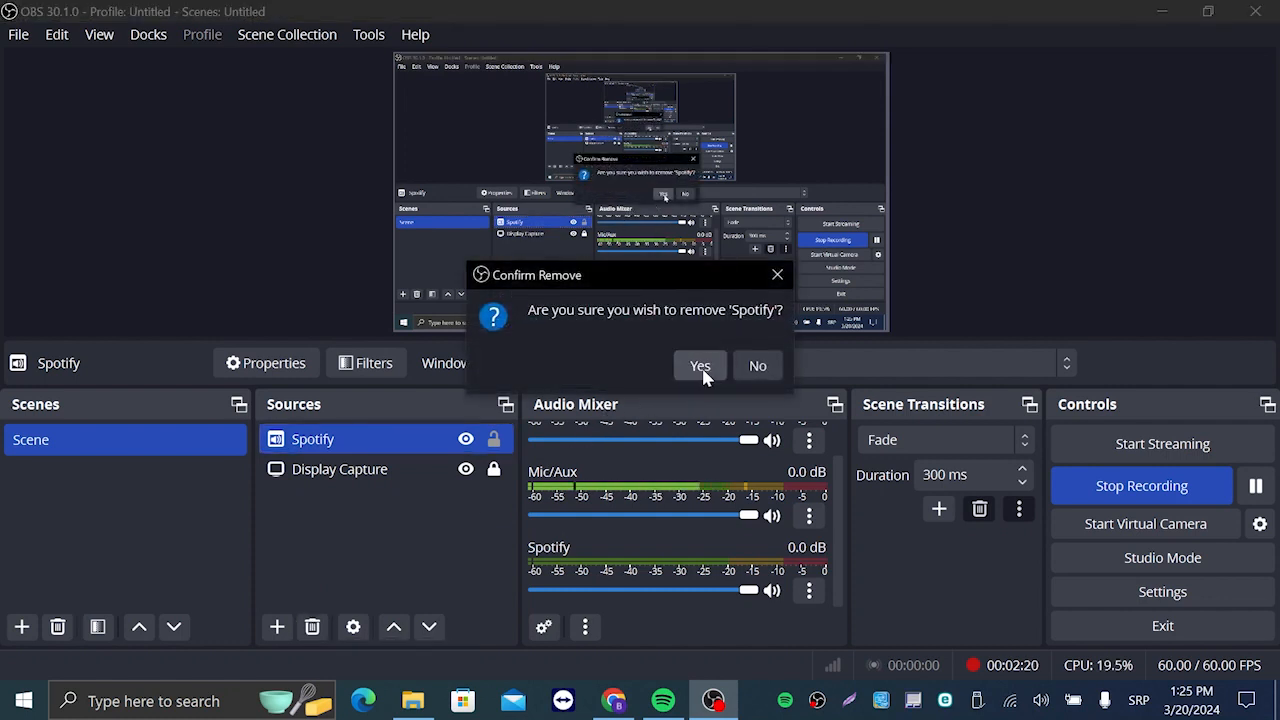
left_click(700, 364)
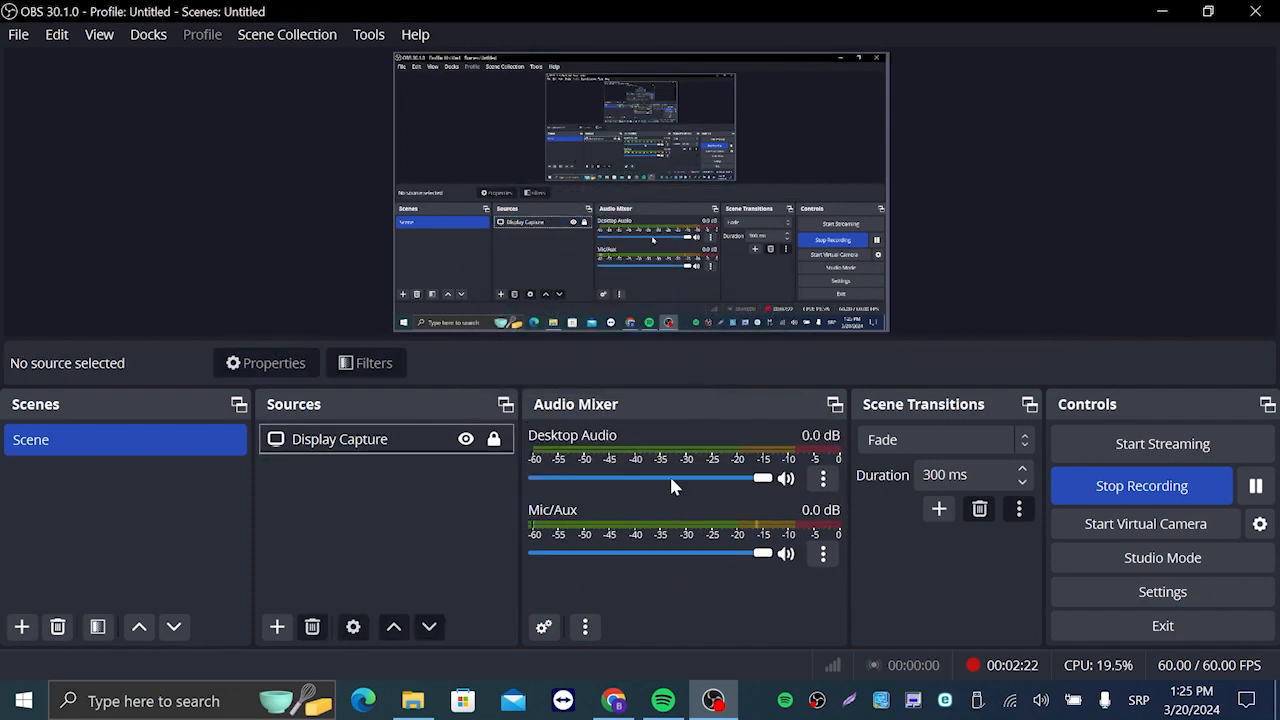